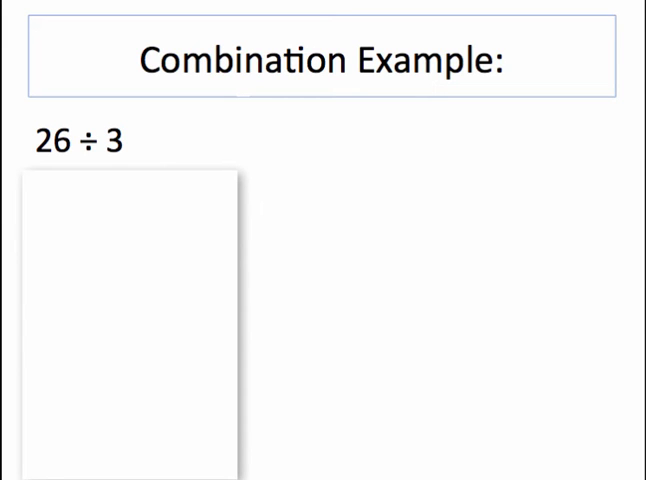
text(⅓(26))
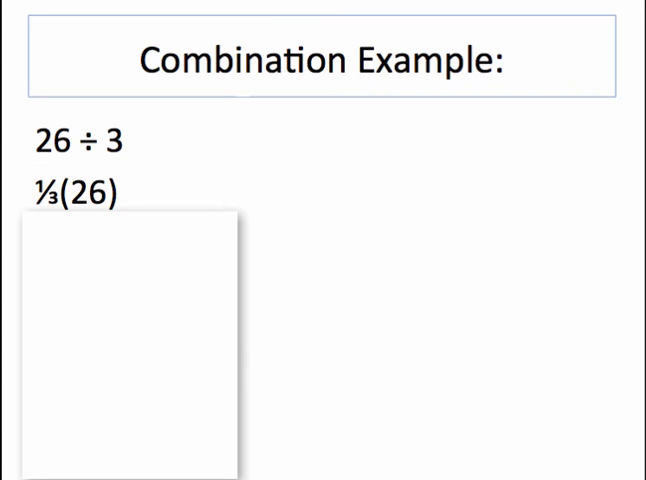